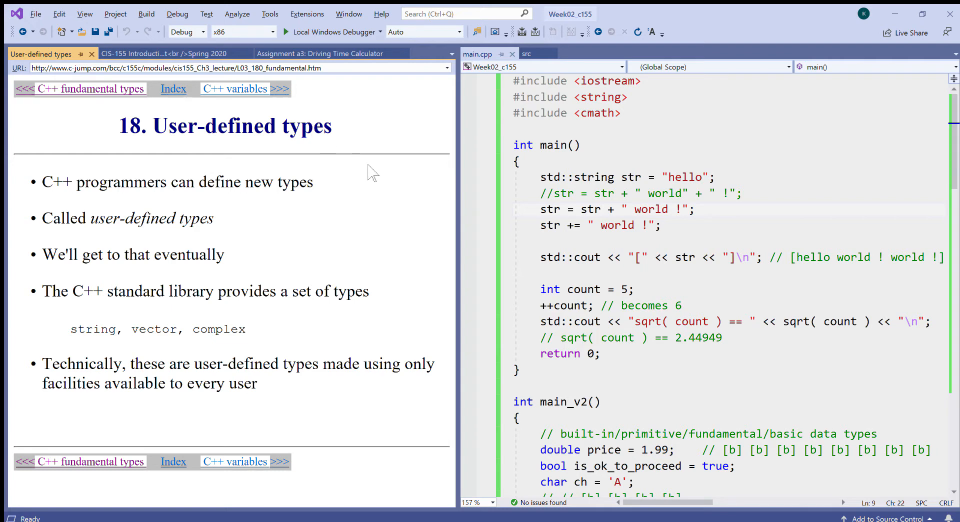
mouse_move(363, 248)
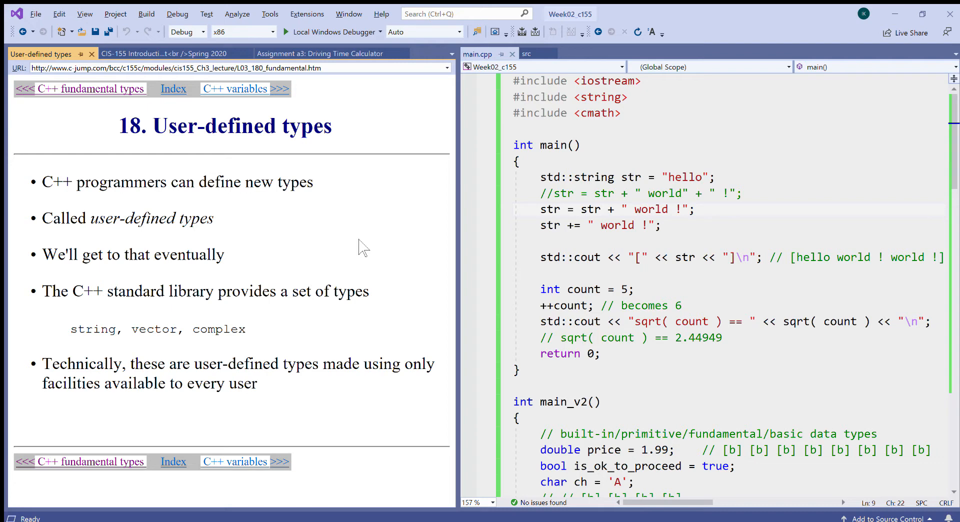
mouse_move(164, 129)
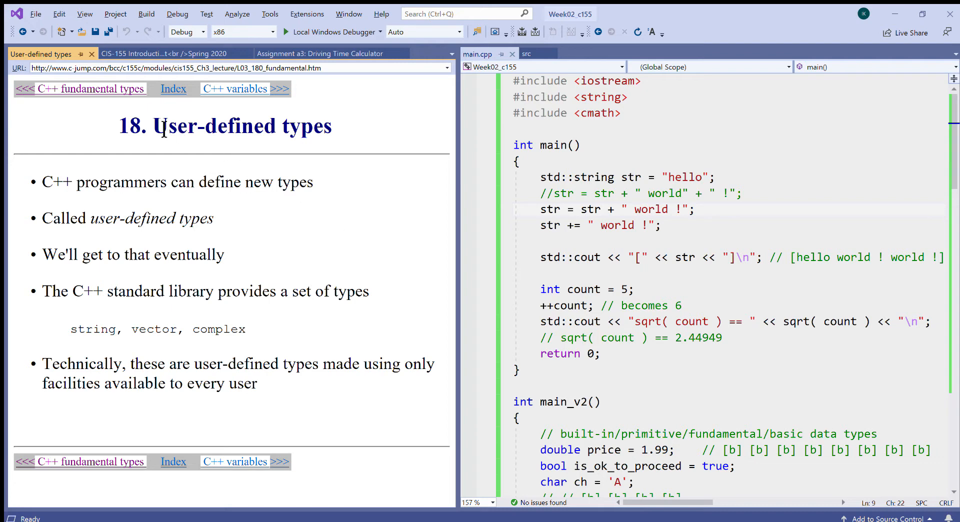
Highlight the User-defined types heading and the word string on the lecture slide.
double_click(223, 126)
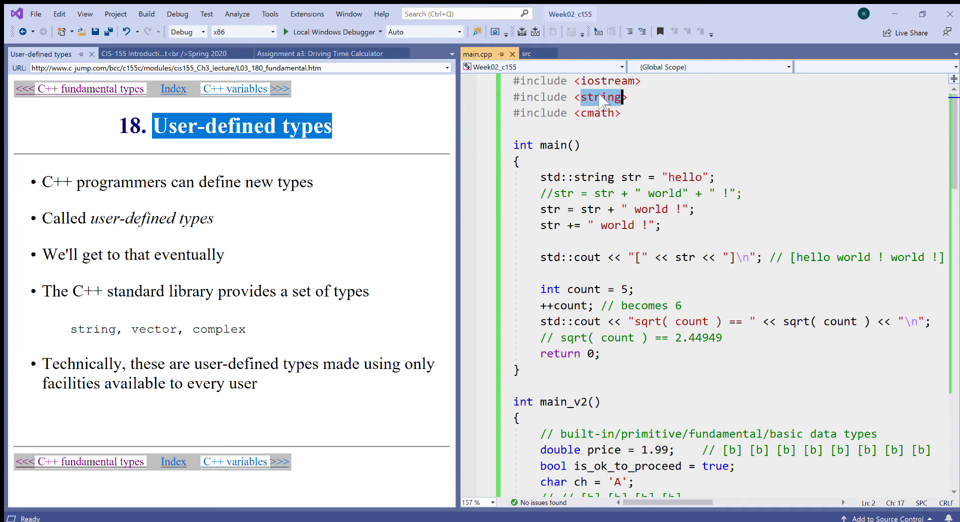
mouse_move(604, 104)
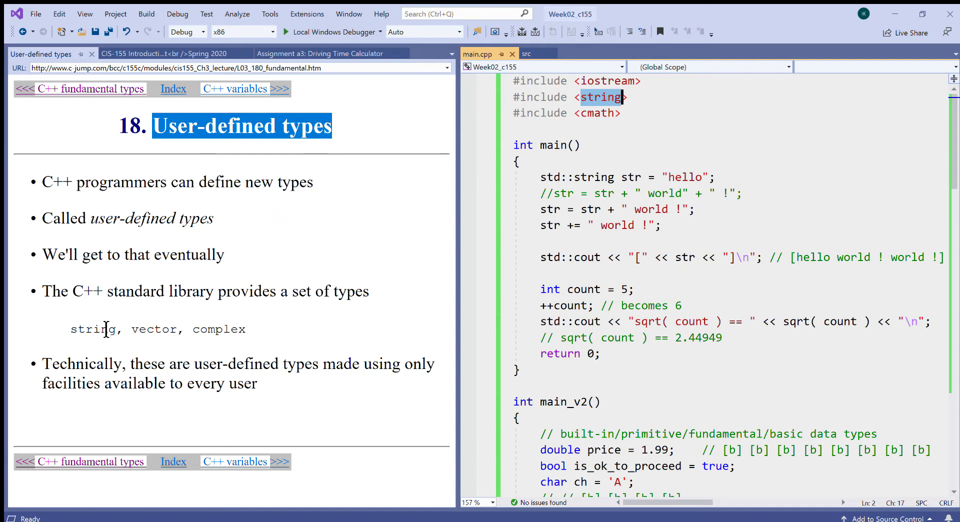
double_click(154, 329)
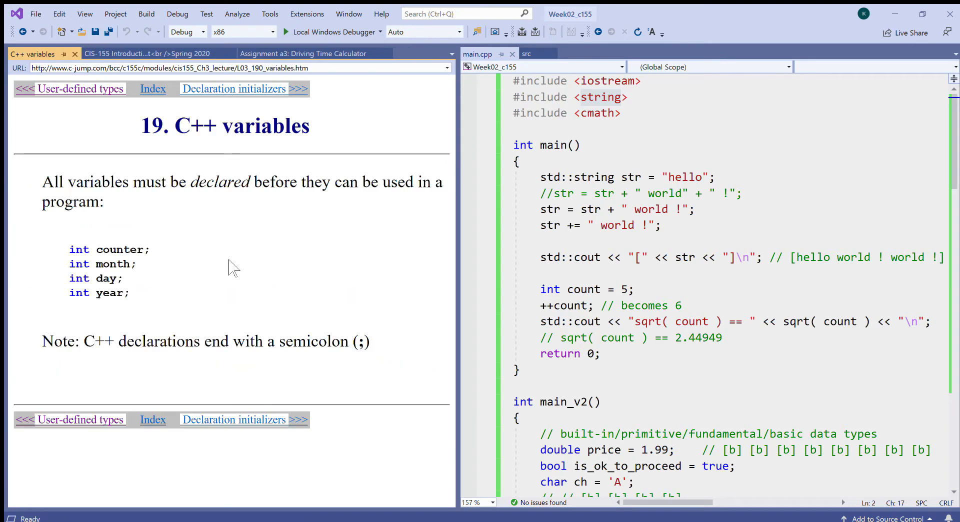
Highlight the word declared on the slide and the variable name str in main.cpp.
double_click(221, 182)
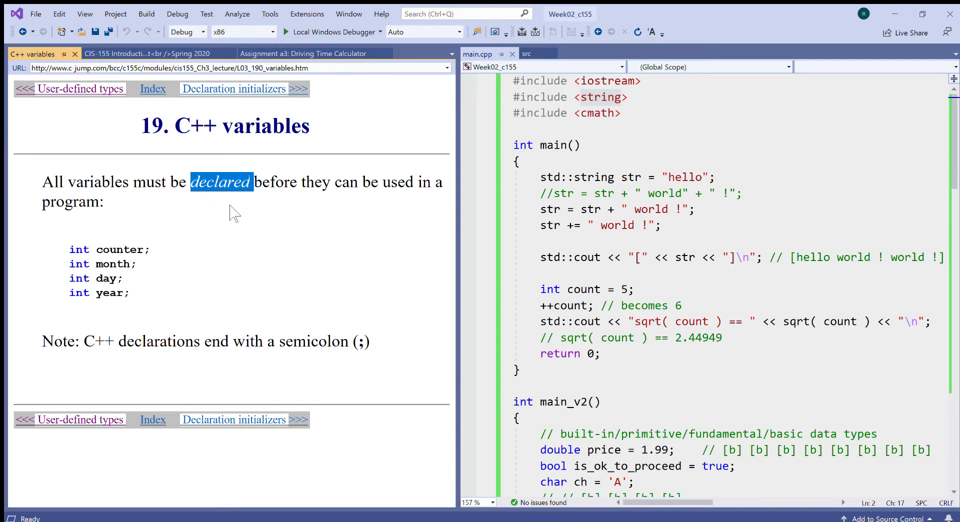
mouse_move(292, 257)
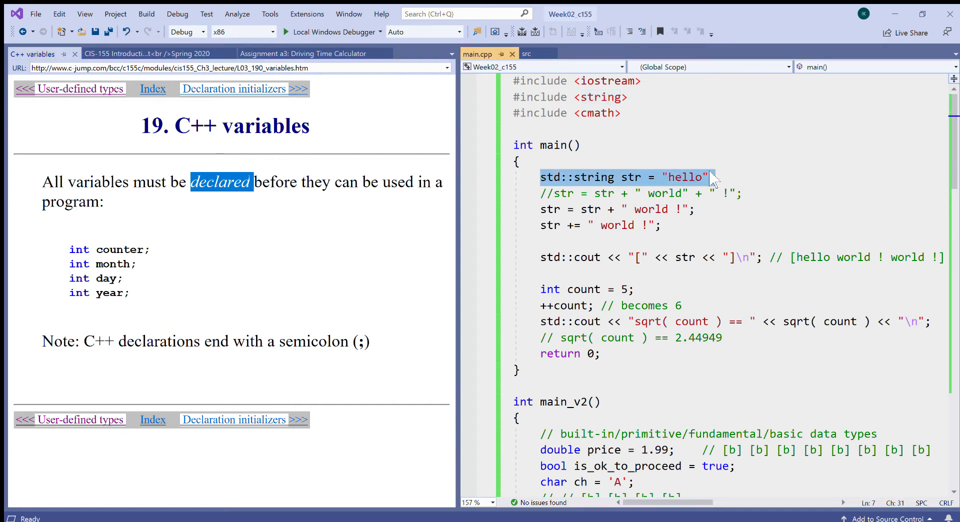
mouse_move(634, 177)
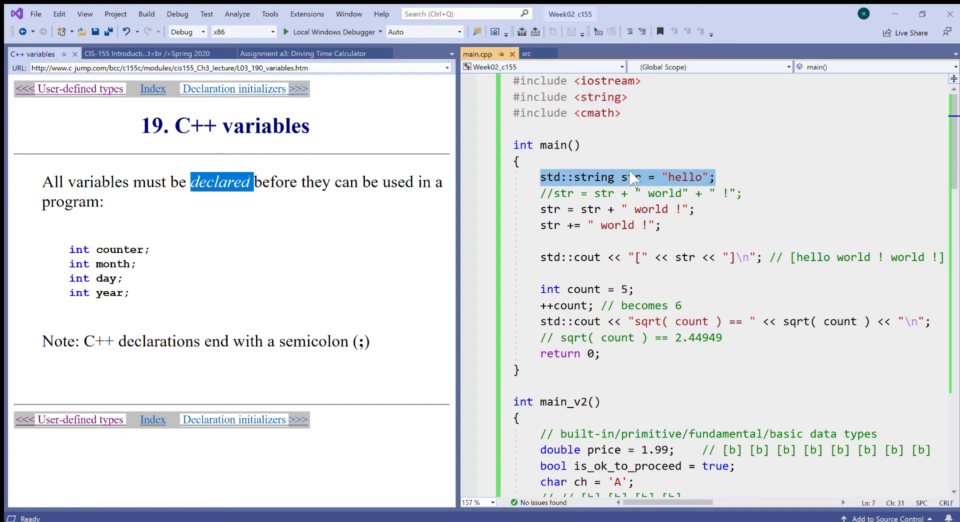
double_click(634, 177)
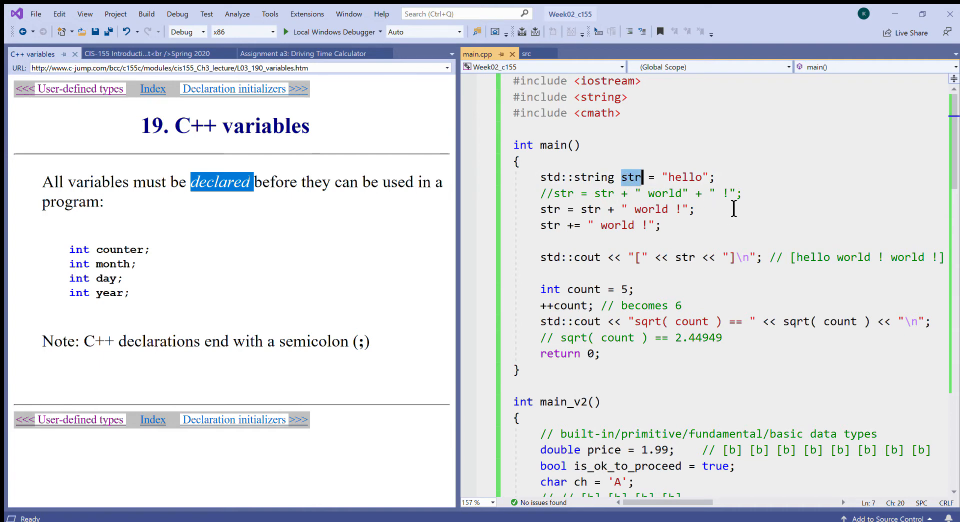
mouse_move(686, 181)
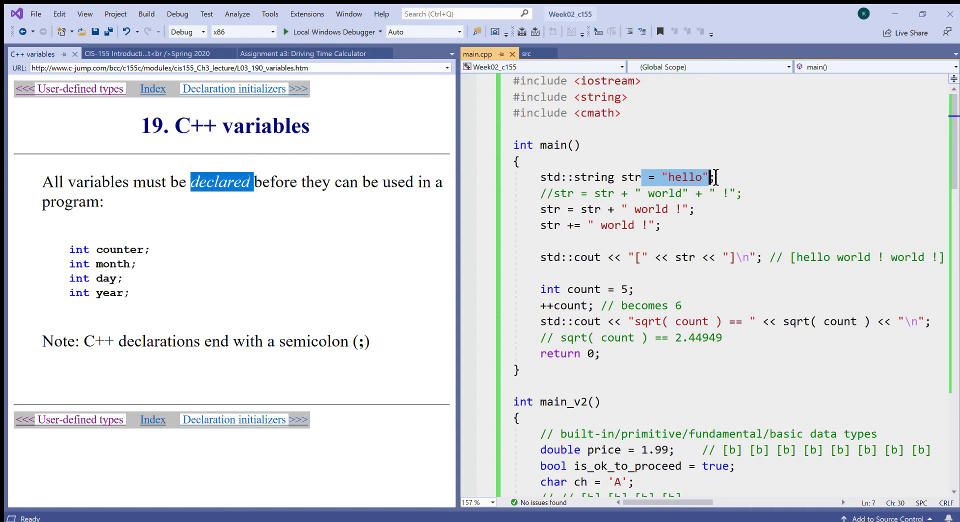
mouse_move(643, 266)
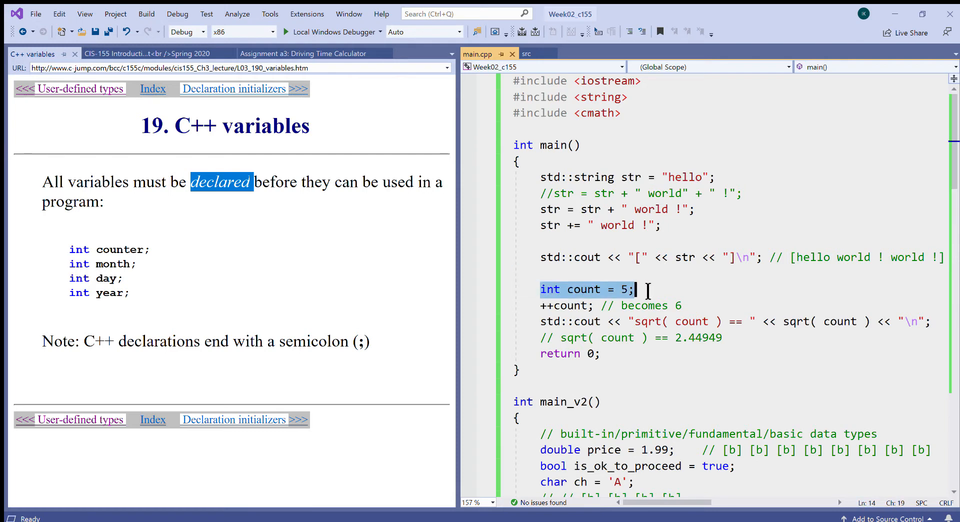
Point out the count declaration, its use in ++count, and the declared name count.
double_click(571, 305)
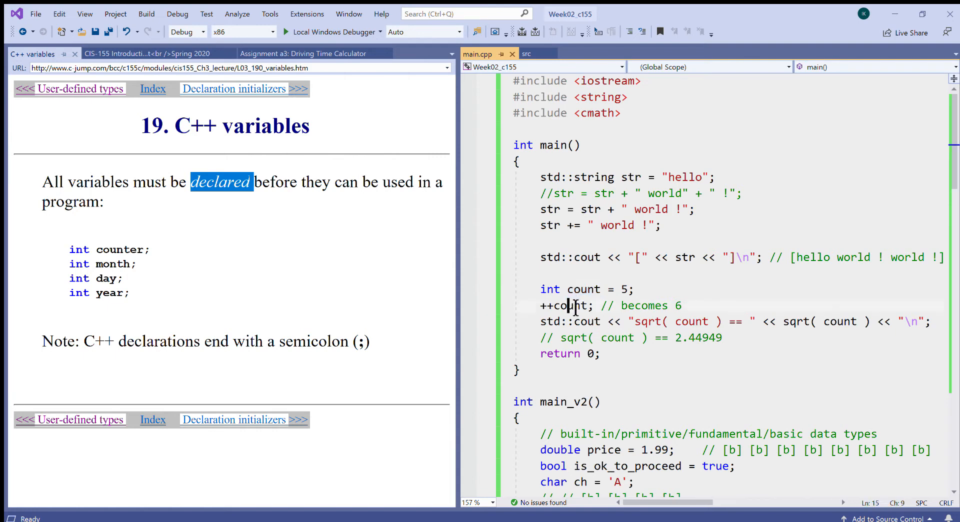
double_click(569, 305)
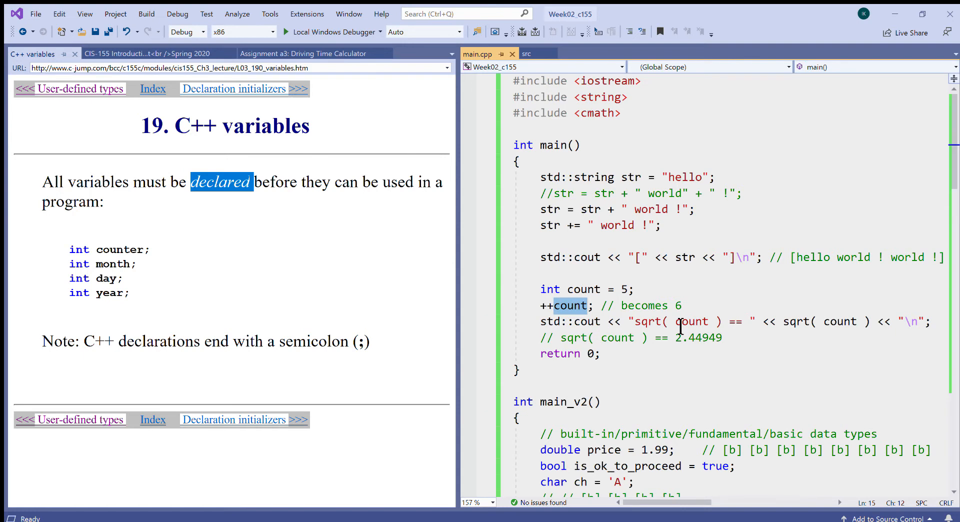
click(588, 305)
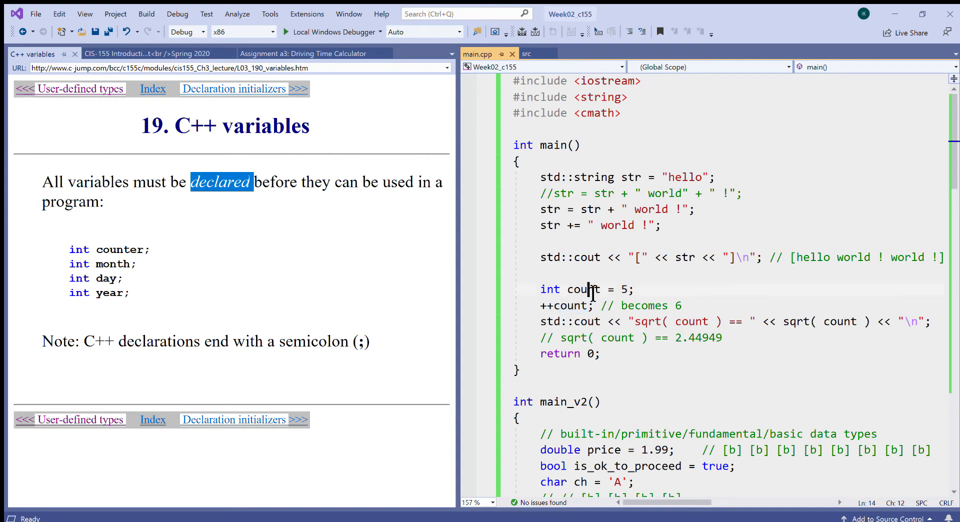
double_click(583, 289)
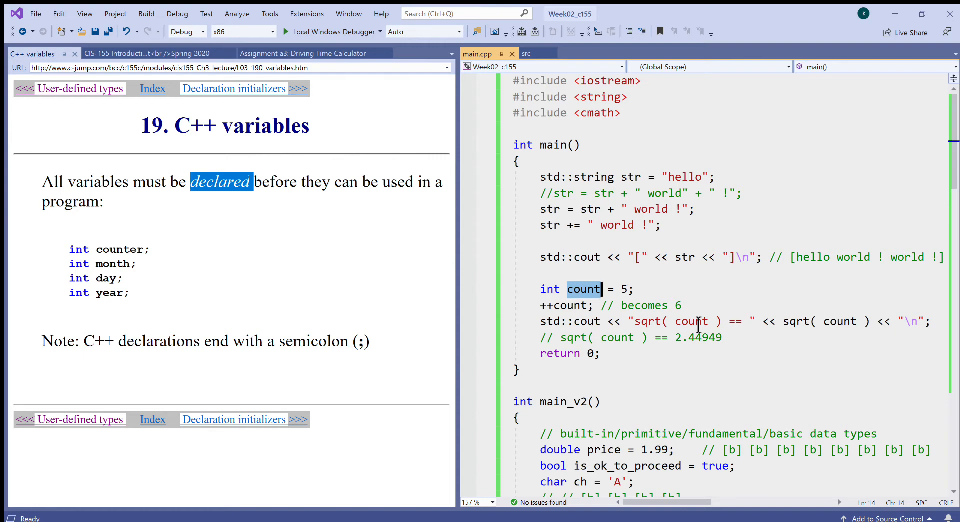
mouse_move(375, 214)
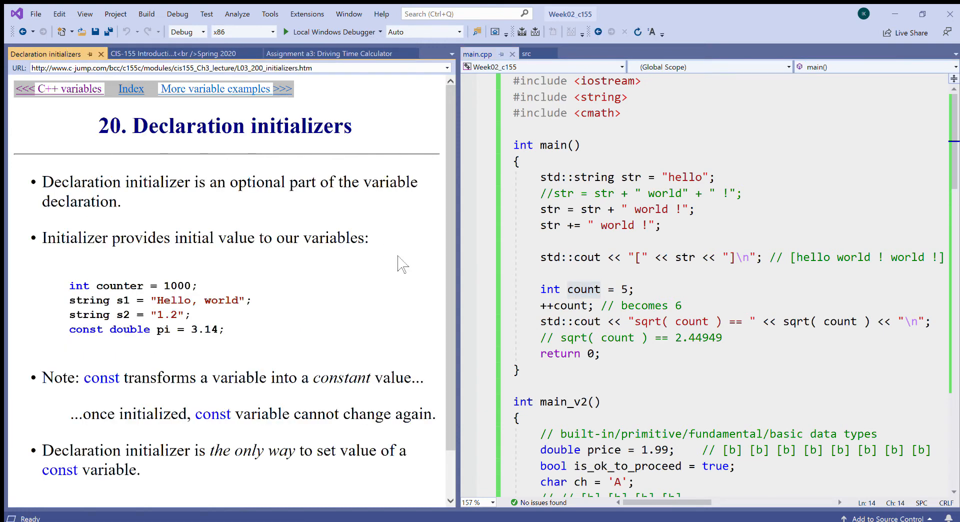
mouse_move(658, 283)
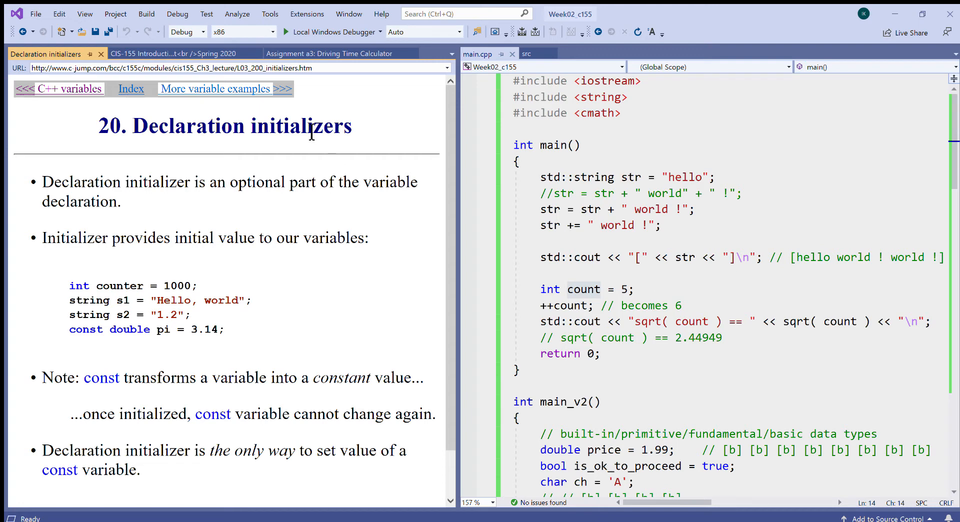
Highlight 'initializers' in the heading and select int count = 5; for duplication.
double_click(301, 126)
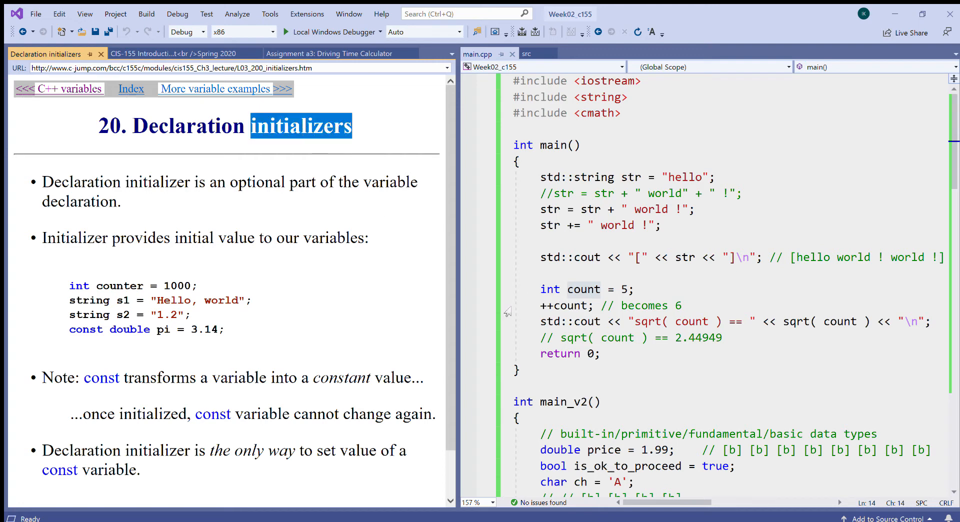
click(587, 289)
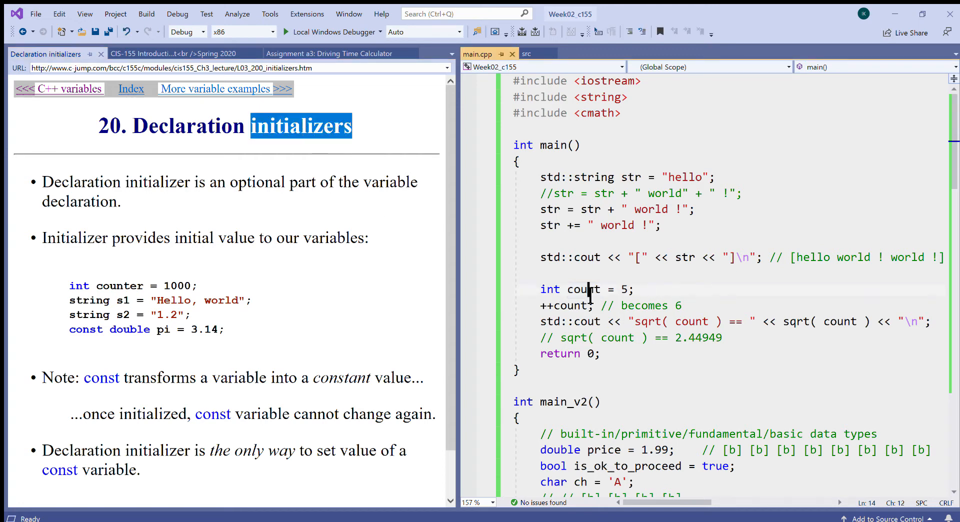
double_click(582, 289)
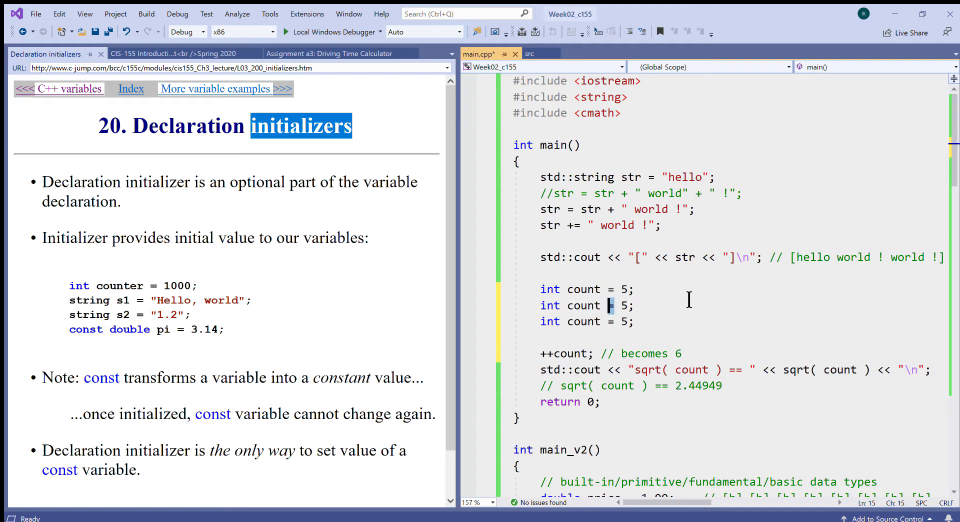
Rewrite the copied declarations as int count( 5 ); and int count{ 5 };.
text(()
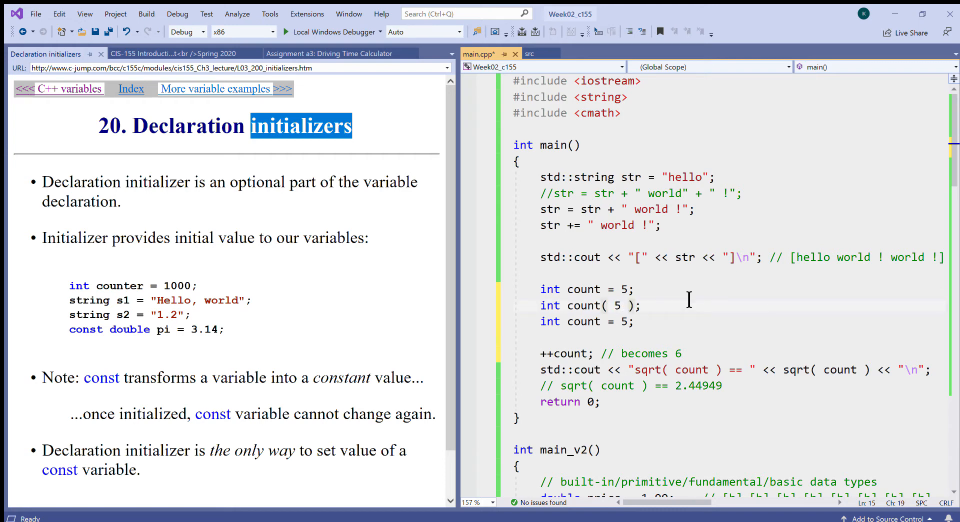
click(636, 305)
text({)
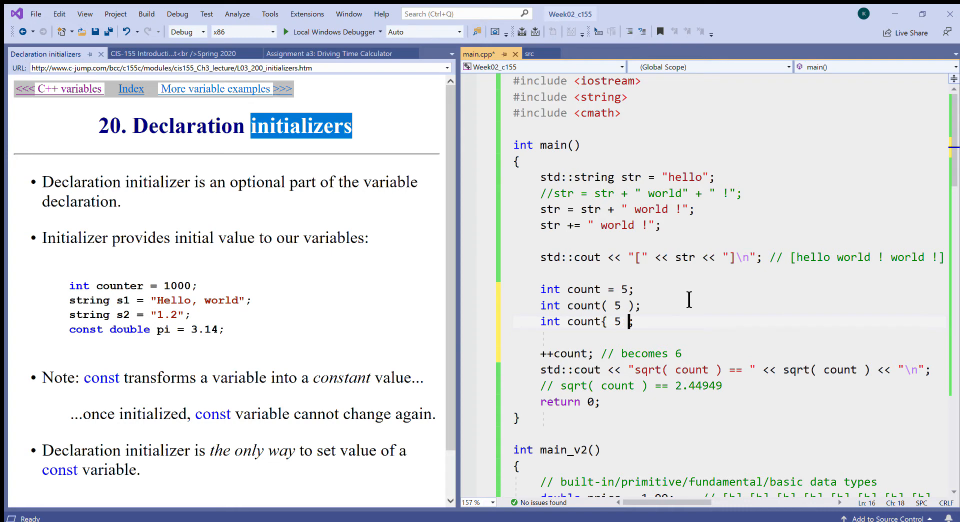
text(})
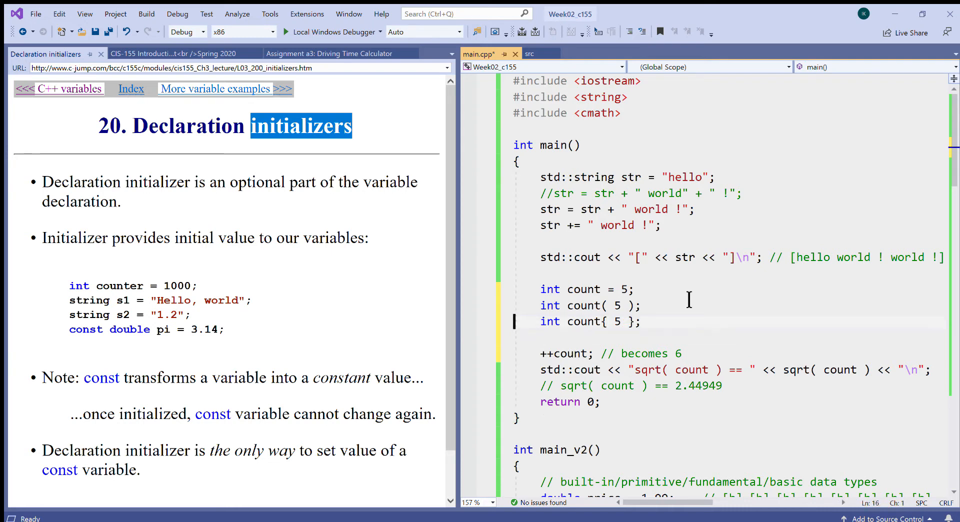
drag(541, 289, 640, 321)
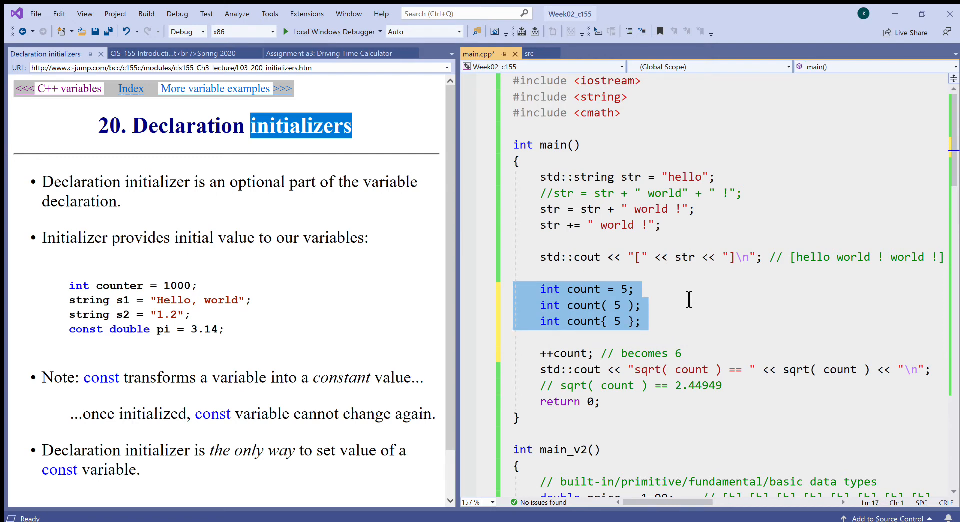
click(516, 274)
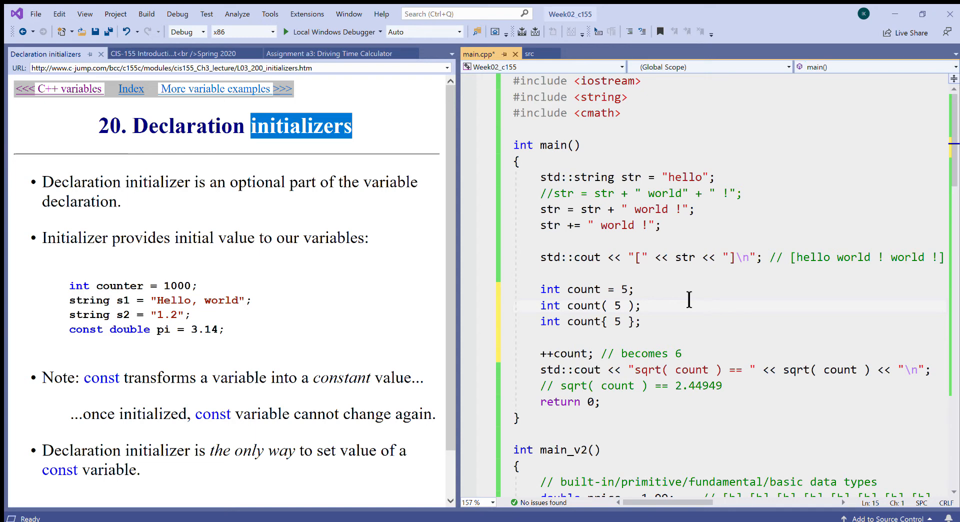
click(516, 305)
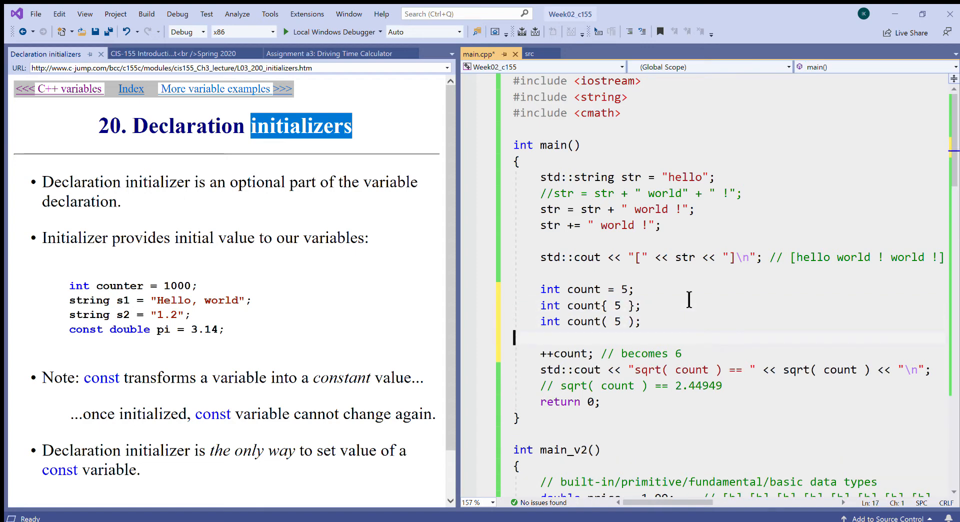
Add trailing comments // #1, // #2 and // #3 to the three count declarations.
click(634, 289)
text(  //)
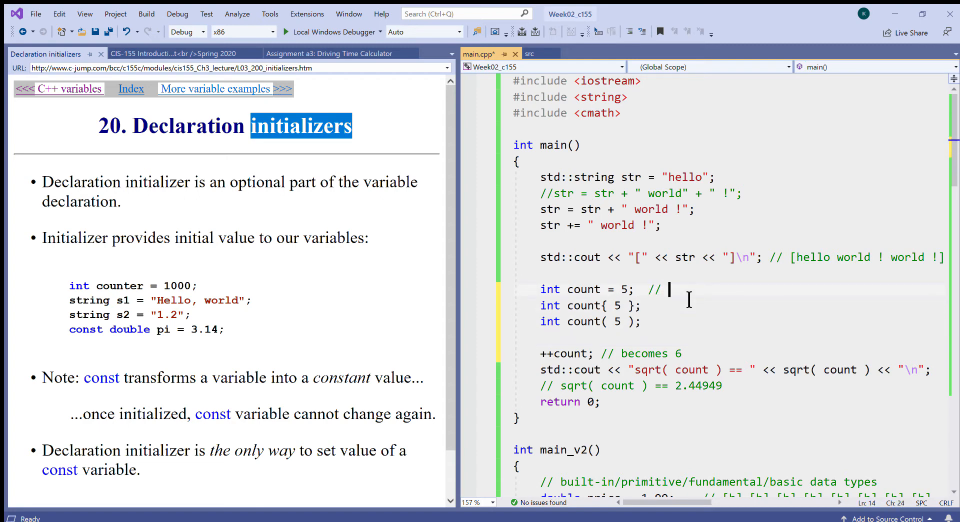
text(#1)
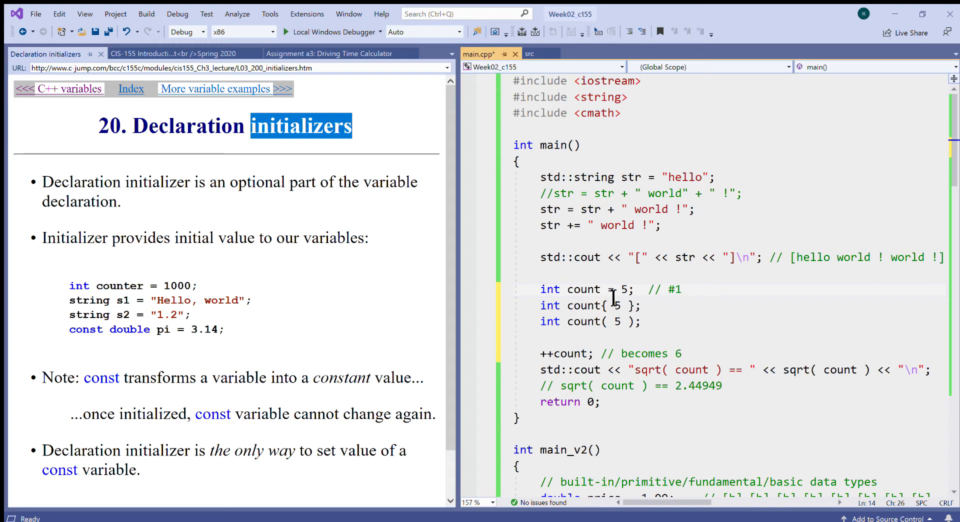
mouse_move(726, 349)
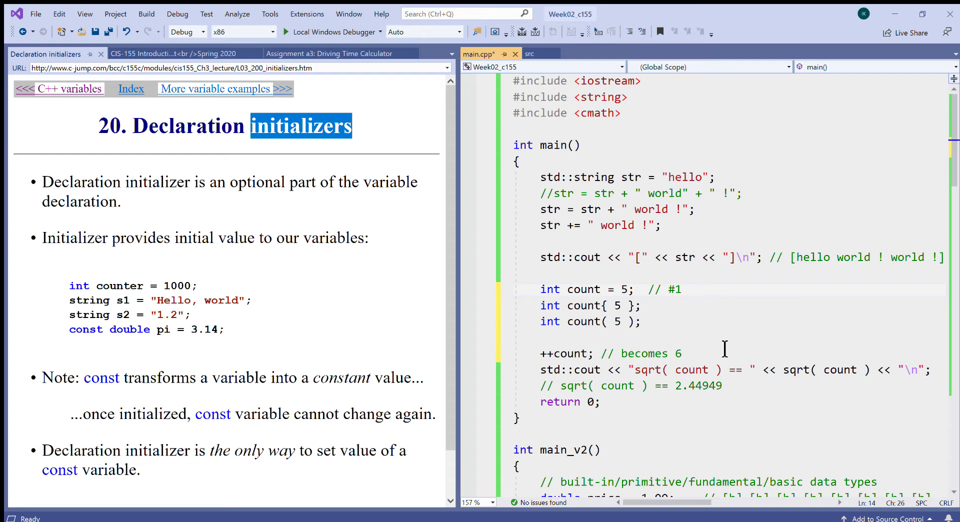
mouse_move(661, 333)
text( //)
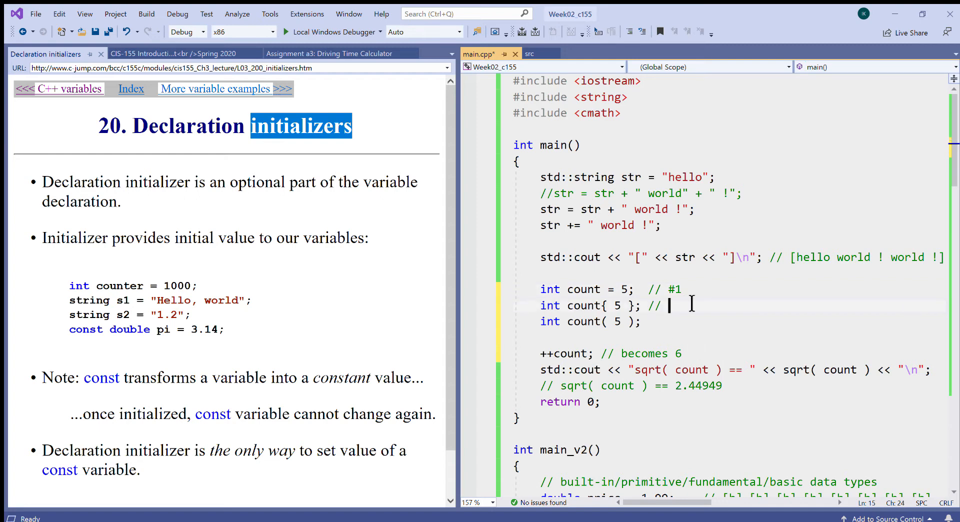
text(#2)
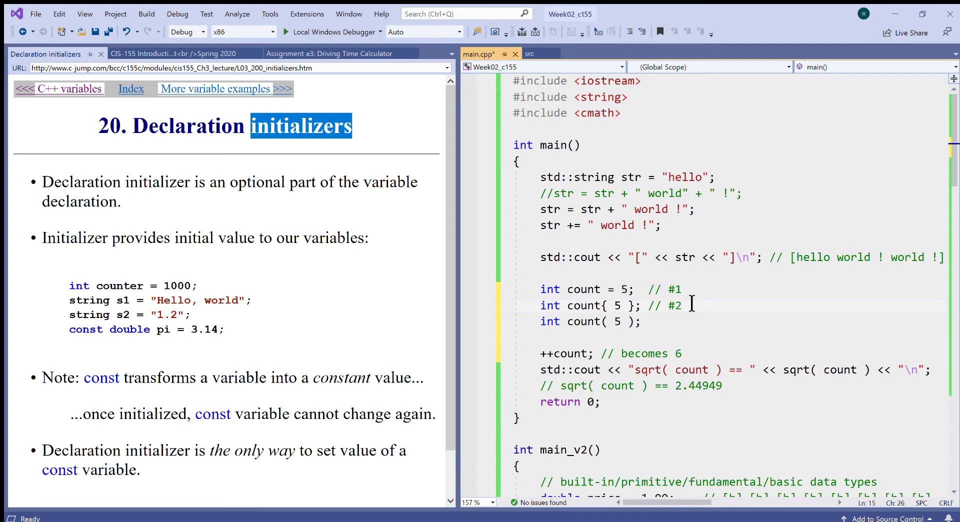
text(//)
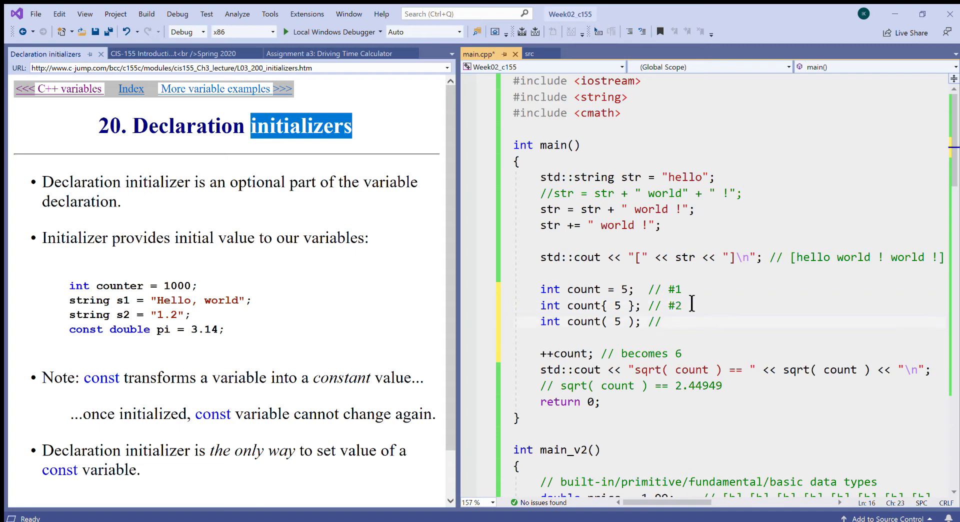
text(#)
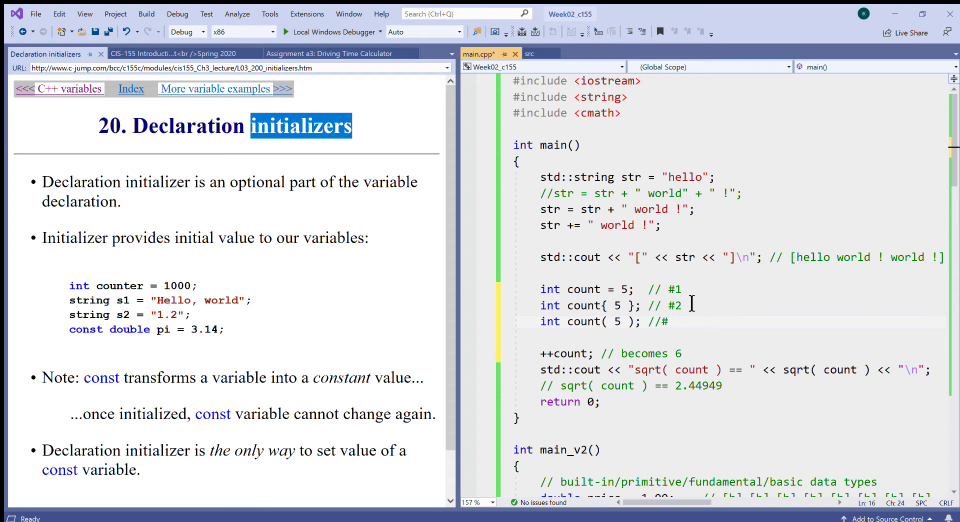
text(3)
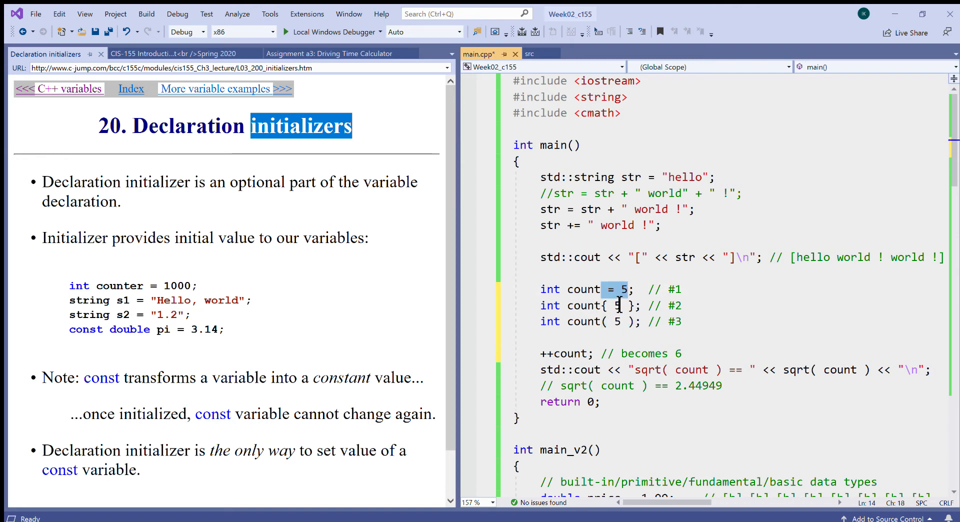
click(605, 321)
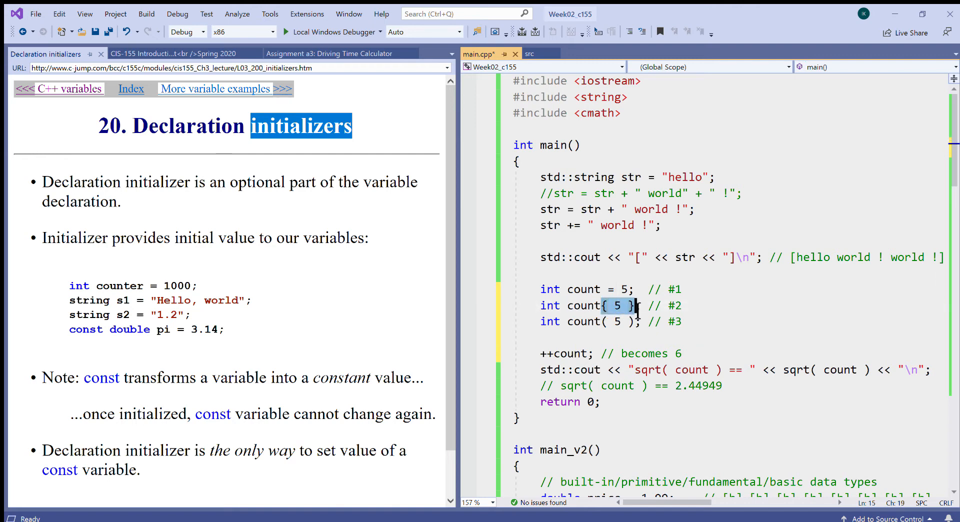
mouse_move(688, 334)
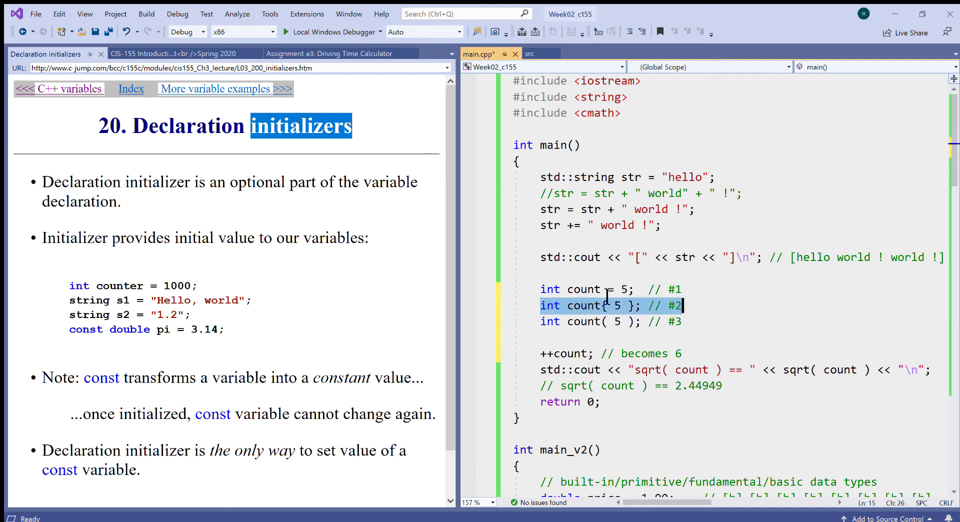
click(636, 289)
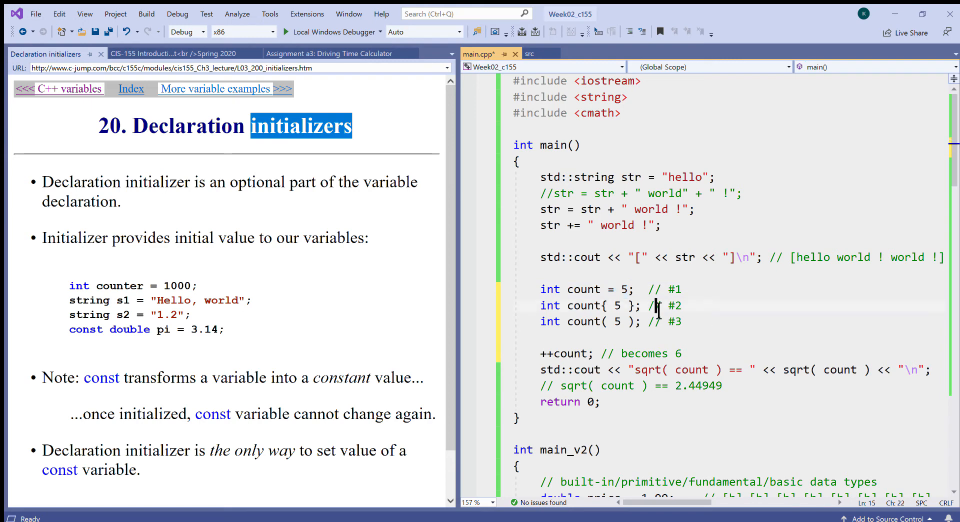
Save and build main.cpp, revealing C2374 redefinition errors for count on lines 15 and 16.
key(ctrl+s)
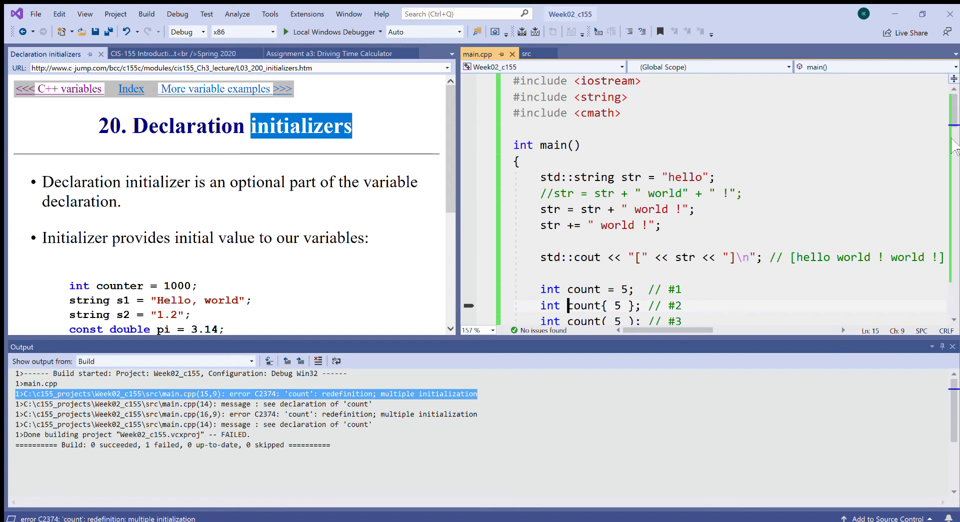
scroll(down, 3)
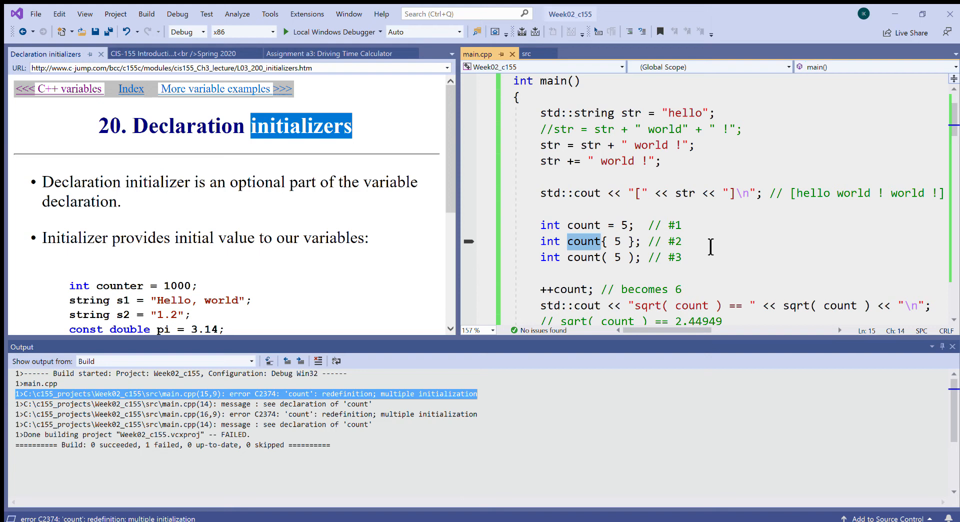
click(603, 241)
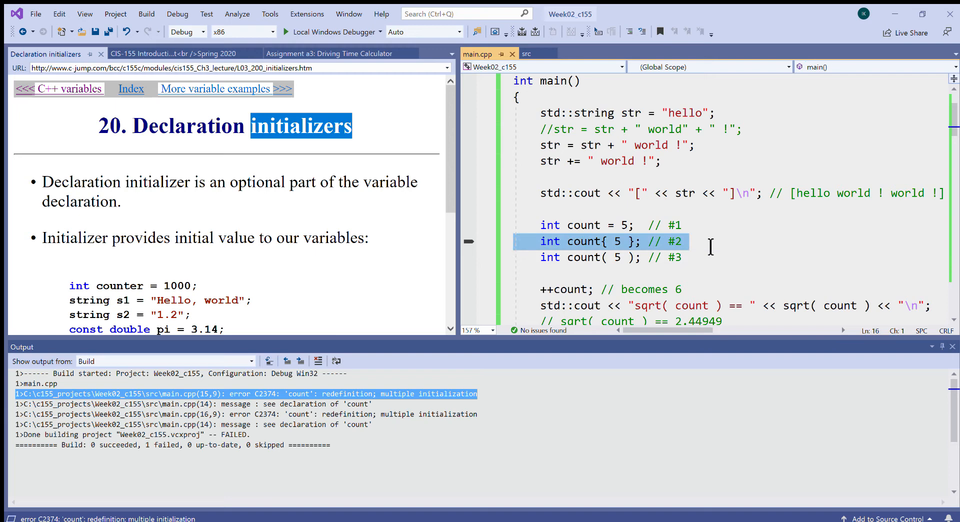
Comment out the #2 brace and #3 parenthesis declarations with // and save main.cpp.
click(541, 241)
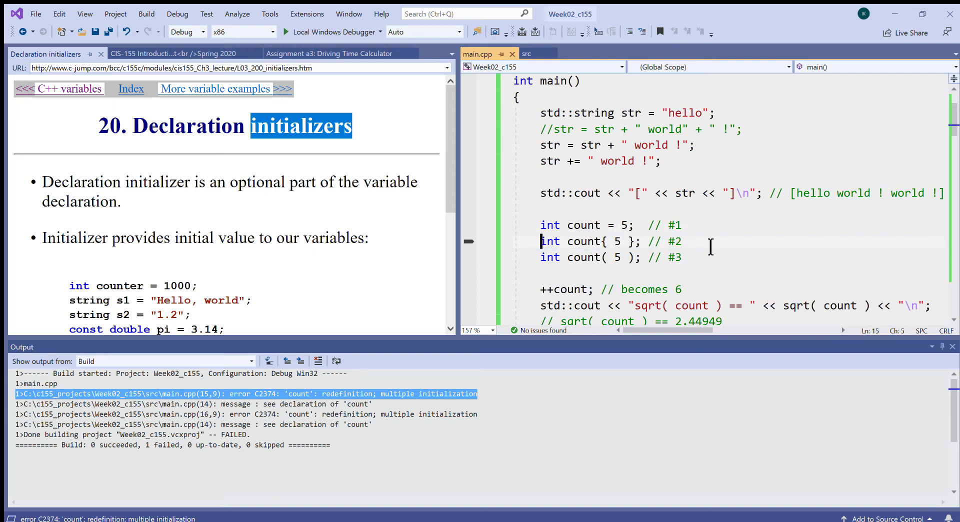
text(//)
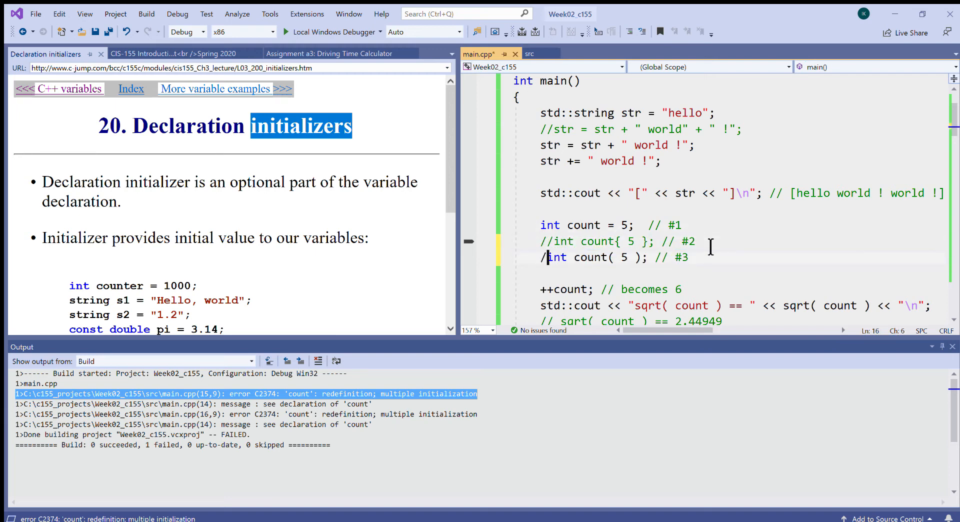
text(/)
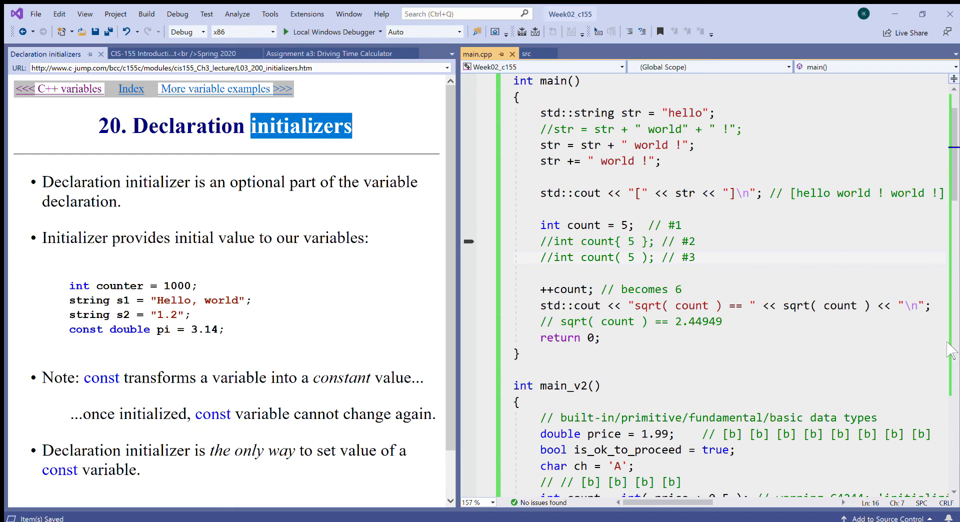
click(554, 257)
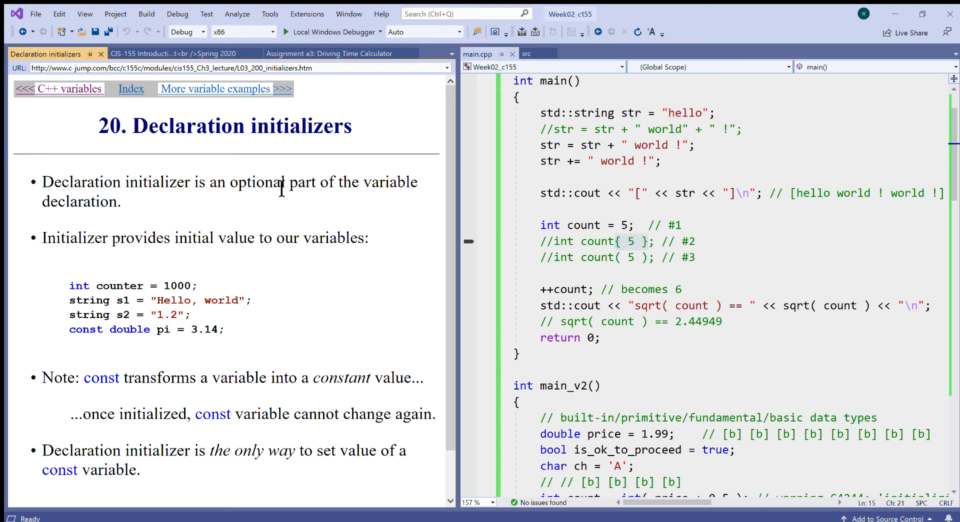
Follow the 'More variable examples >>>' link and highlight a word on the new slide.
click(225, 89)
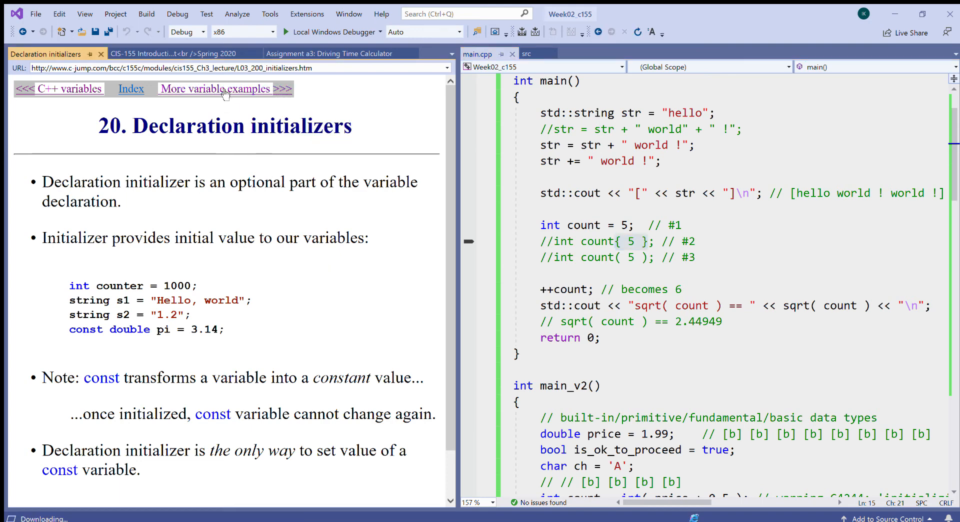
click(218, 89)
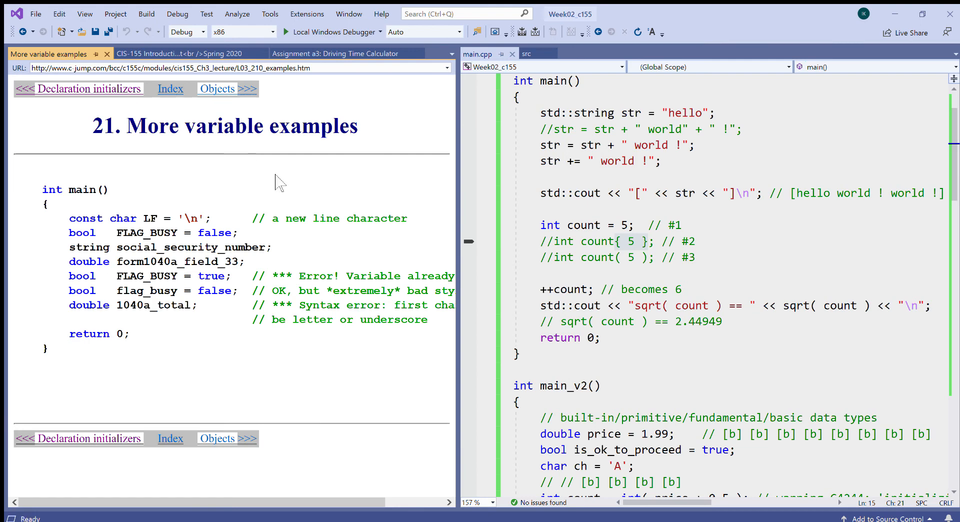
mouse_move(248, 239)
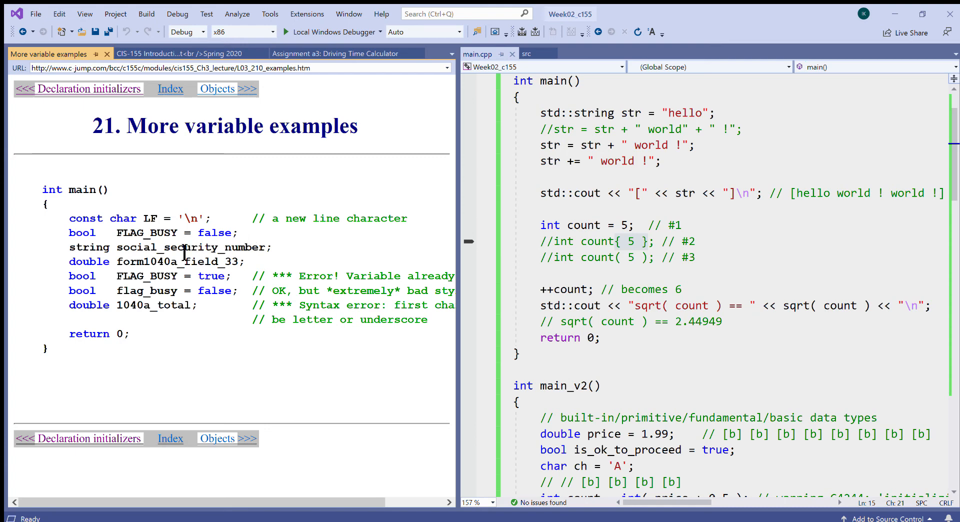
double_click(163, 233)
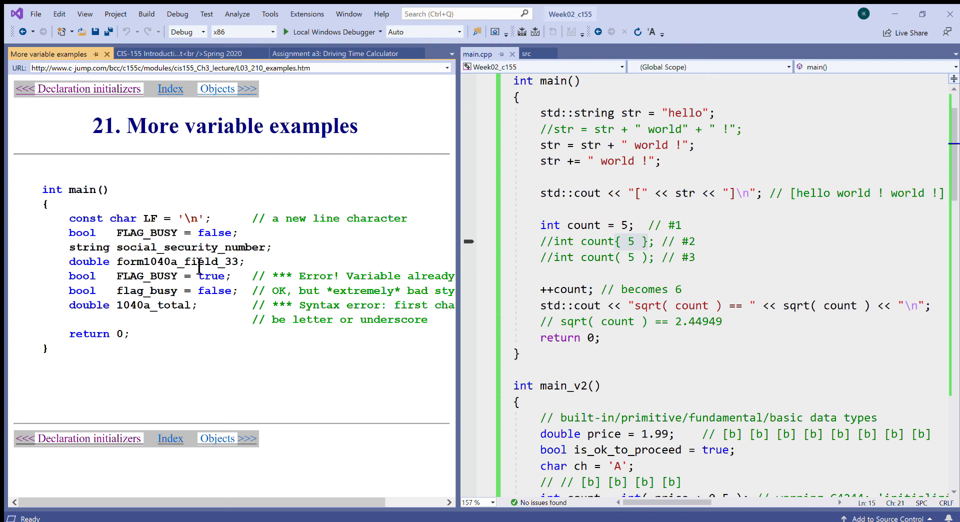
mouse_move(222, 288)
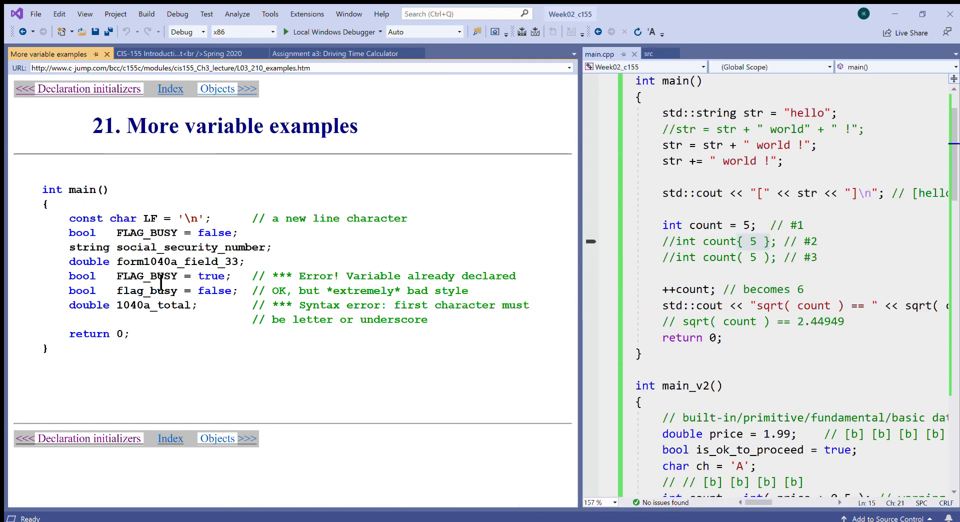
double_click(130, 275)
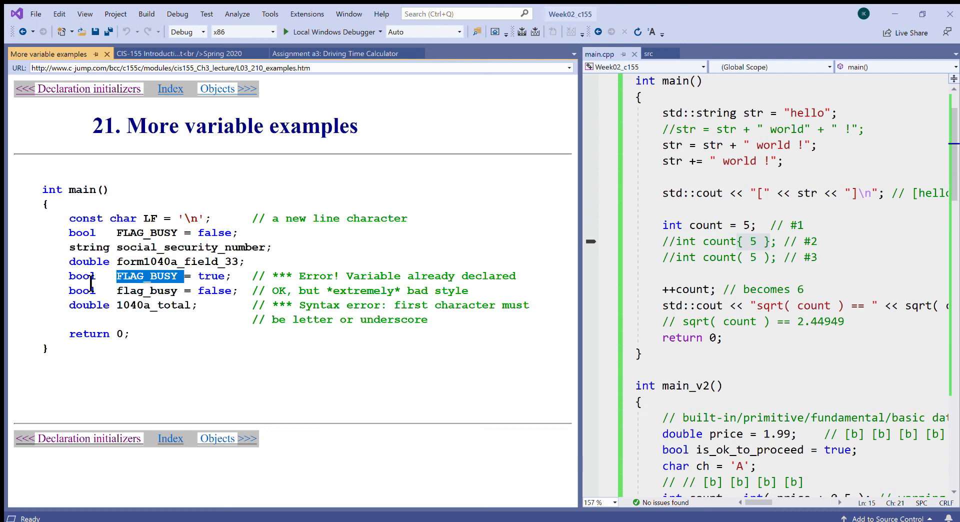
double_click(81, 276)
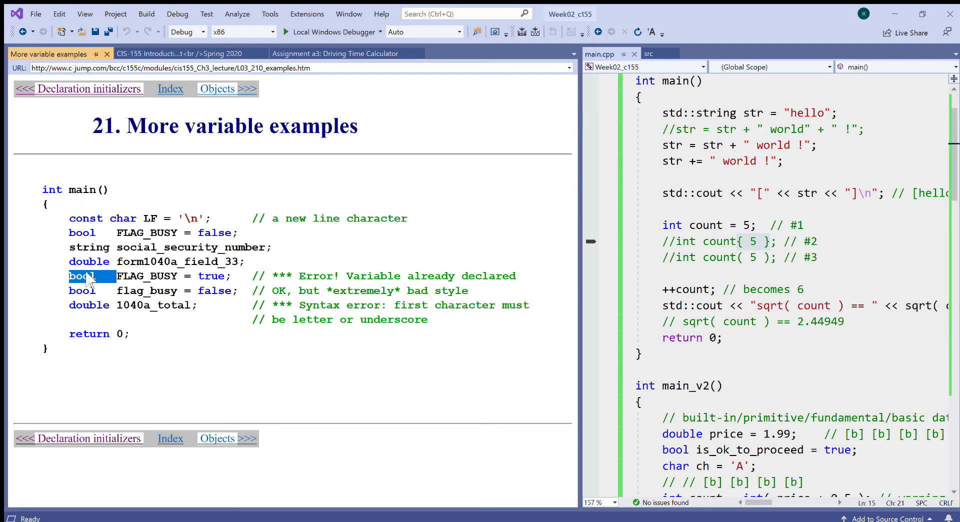
mouse_move(188, 282)
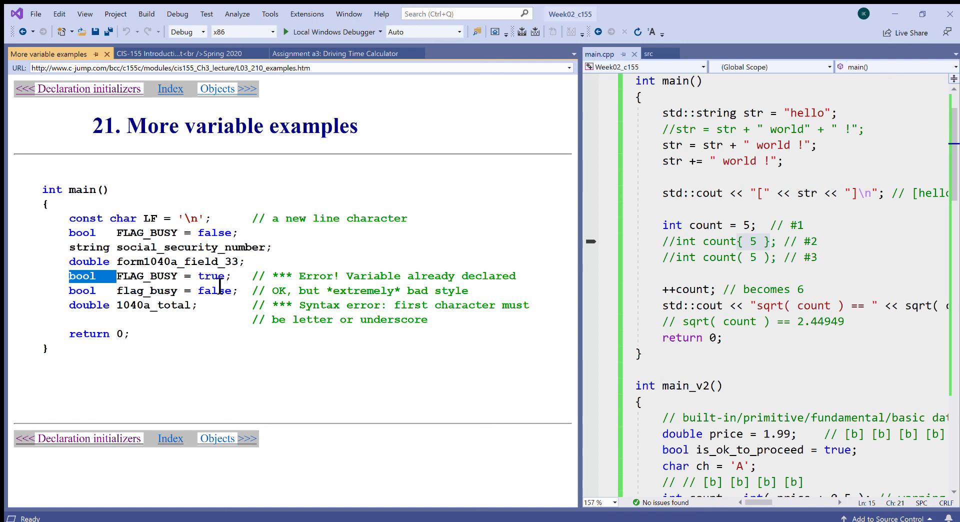
mouse_move(145, 285)
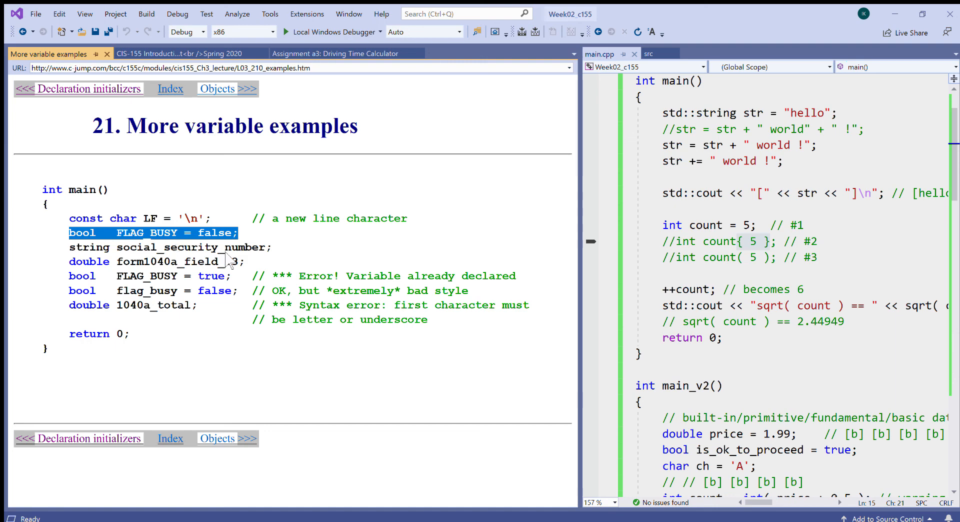
mouse_move(186, 317)
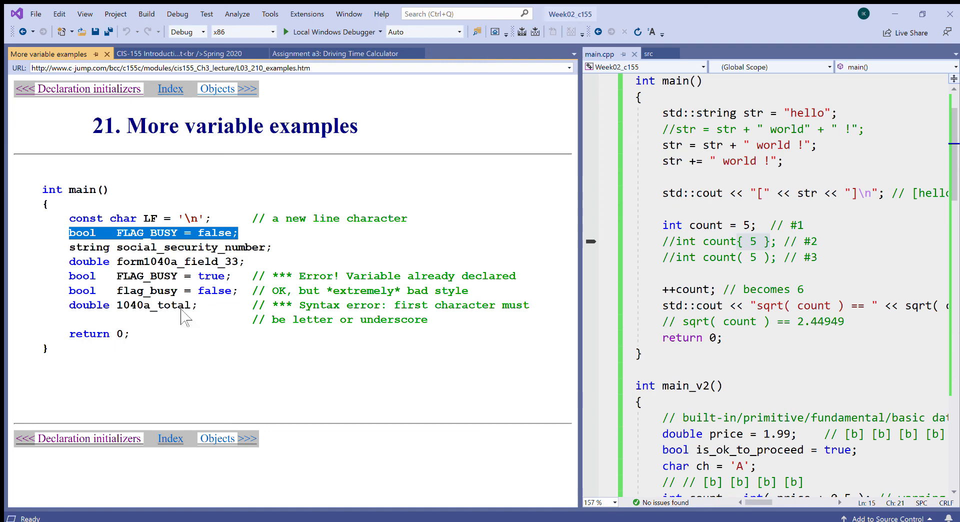
mouse_move(187, 316)
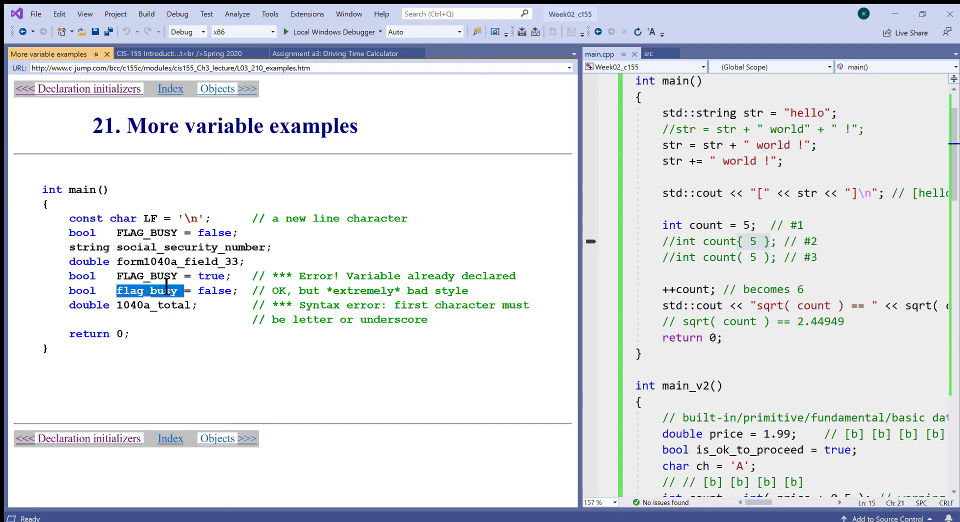
mouse_move(158, 300)
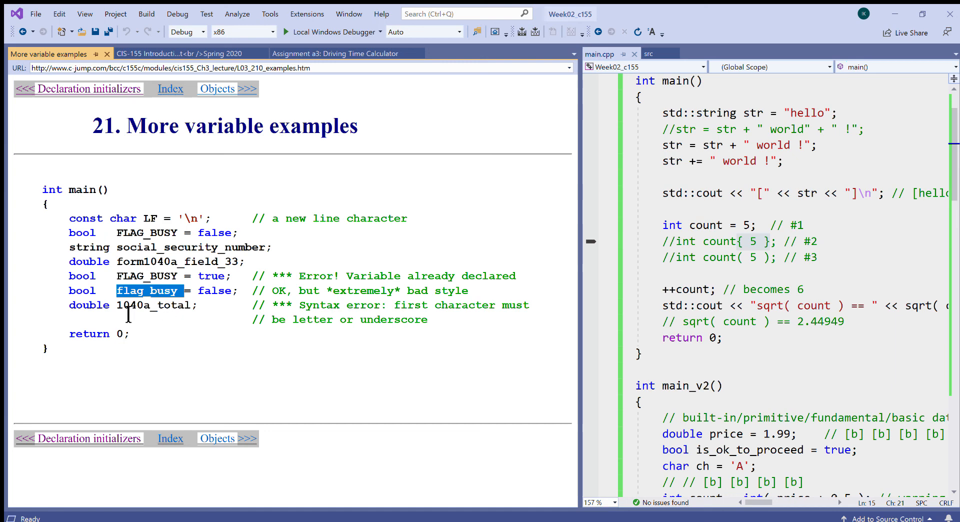
double_click(126, 305)
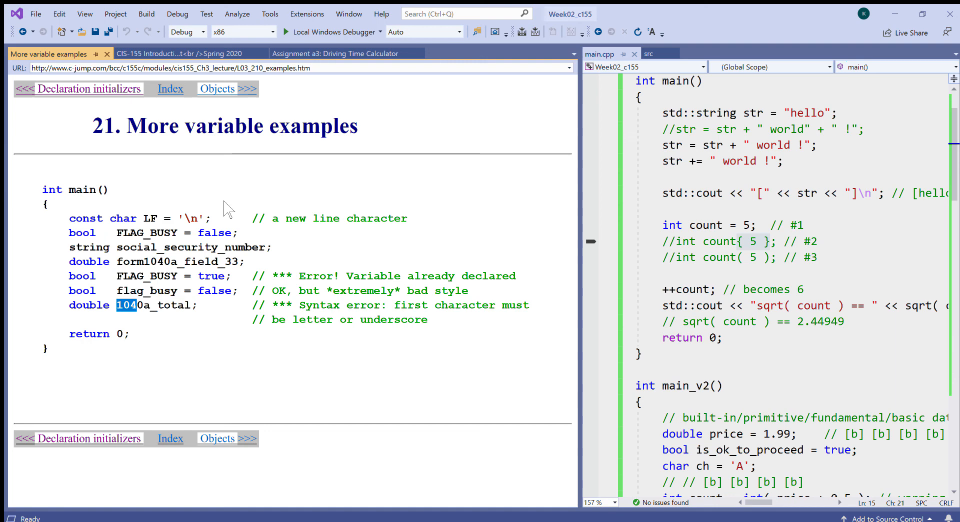